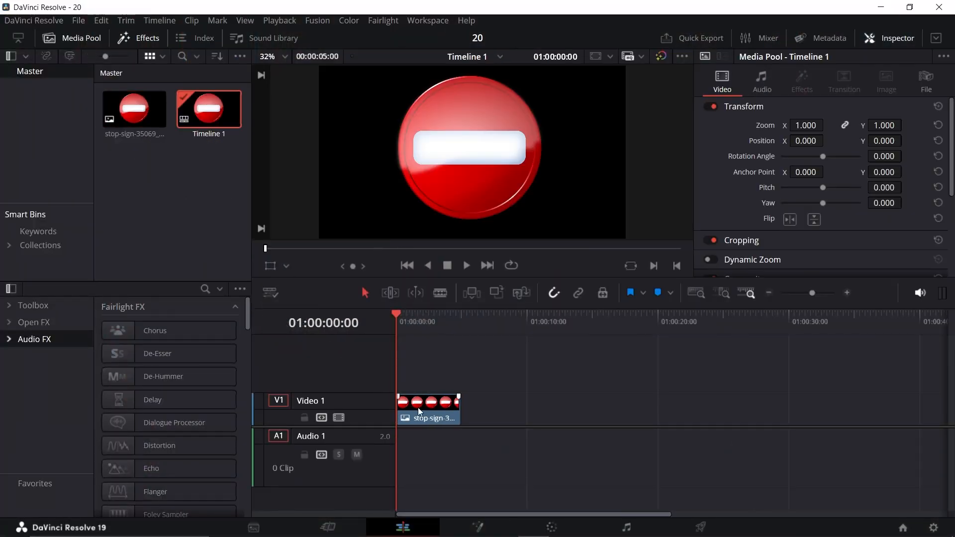
# Switch to the Fusion page with the stop-sign clip loaded for compositing
pyautogui.click(428, 408)
pyautogui.write('ImagePla')
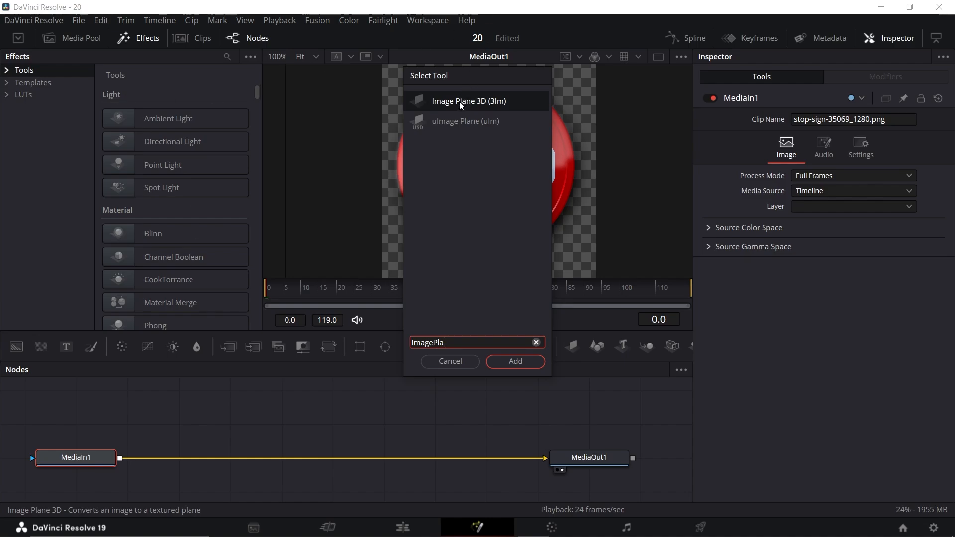
# Insert an Image Plane 3D node between MediaIn1 and MediaOut1
pyautogui.click(513, 361)
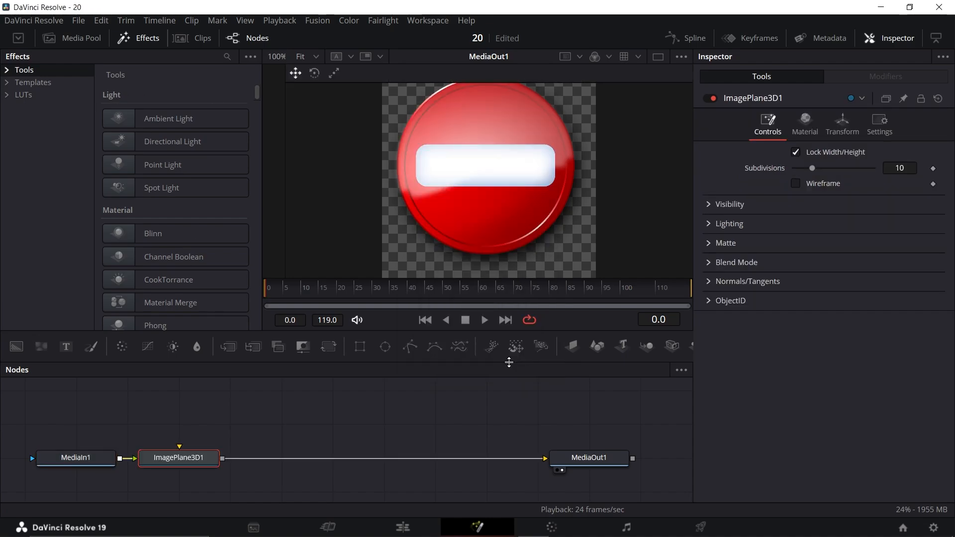
pyautogui.moveTo(293, 440)
pyautogui.write('Duplicate')
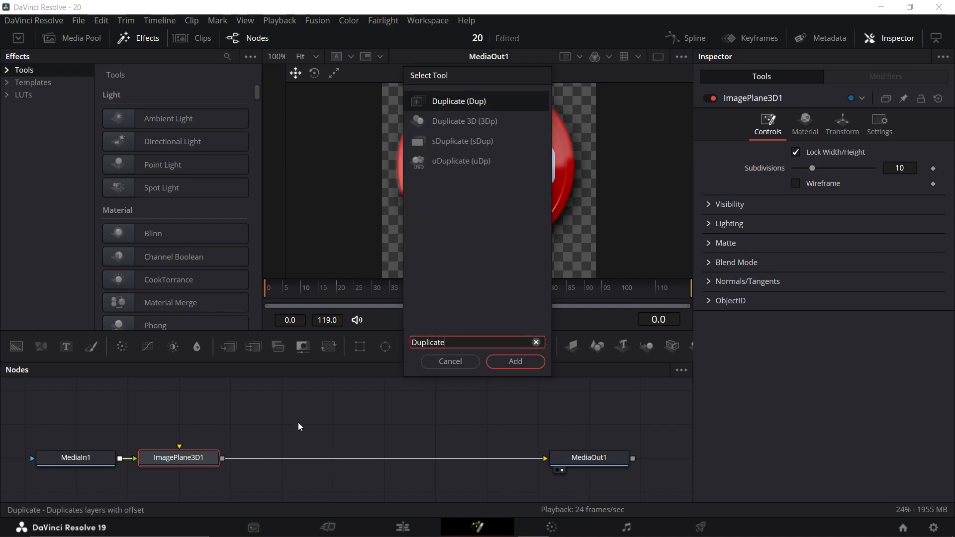
pyautogui.moveTo(463, 123)
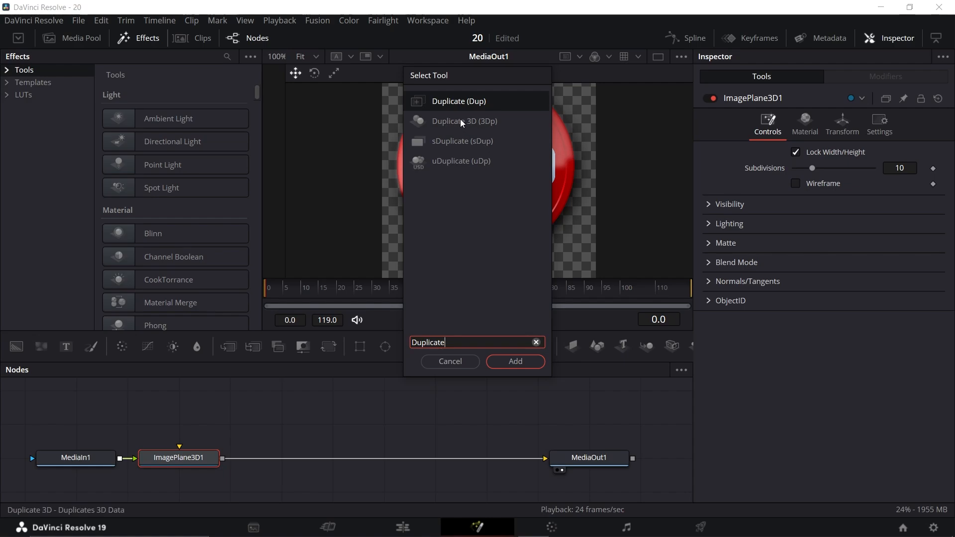
# Insert a Duplicate 3D node after ImagePlane3D1
pyautogui.click(514, 361)
pyautogui.write('60')
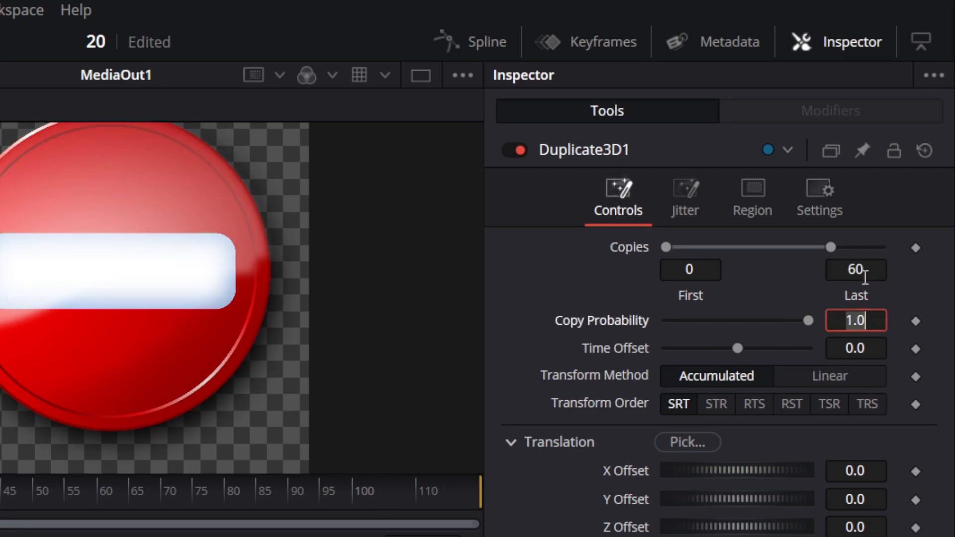
# Set Duplicate3D1 to 60 copies with a Translation Z Offset of 0.002
pyautogui.scroll(-3)
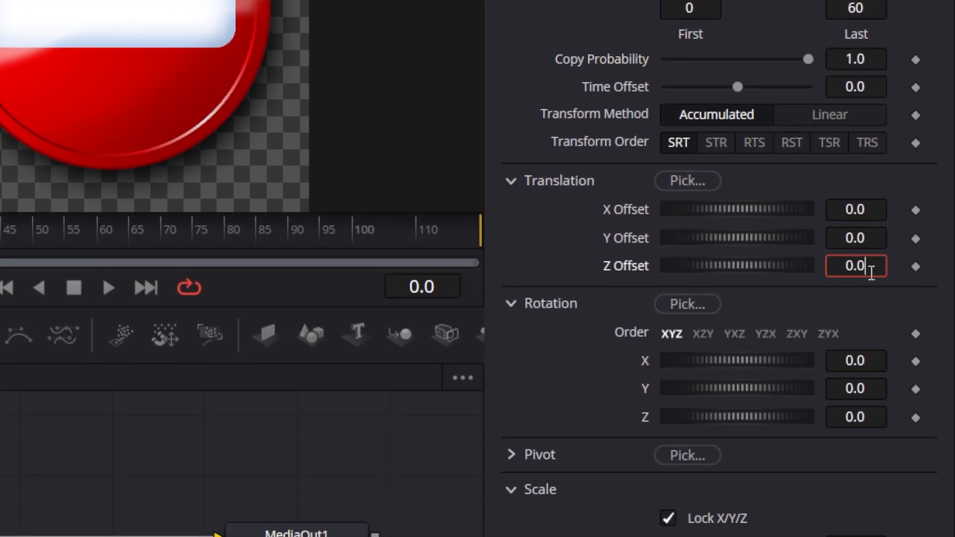
pyautogui.write('0.002')
pyautogui.write('Trans')
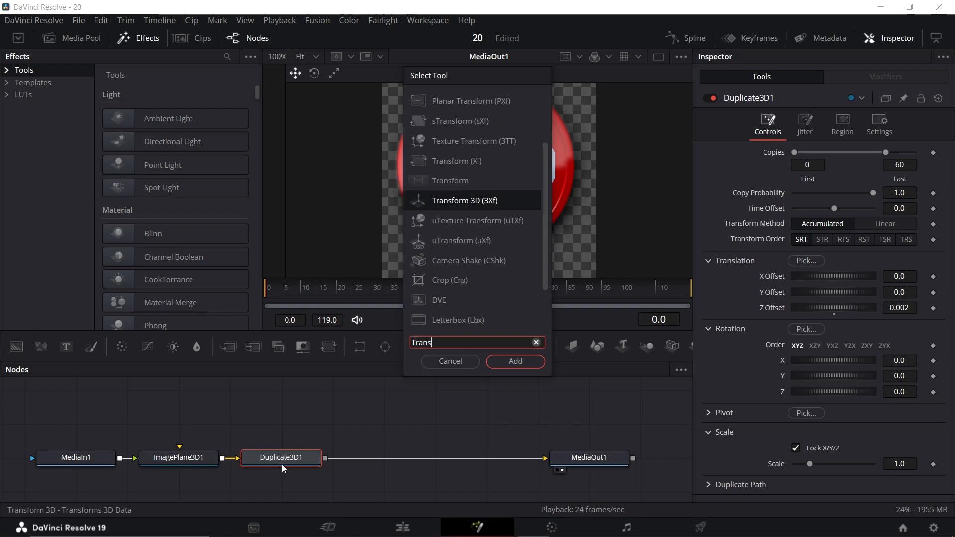
# Insert a Transform 3D node after Duplicate3D1 via the tool search
pyautogui.write('form')
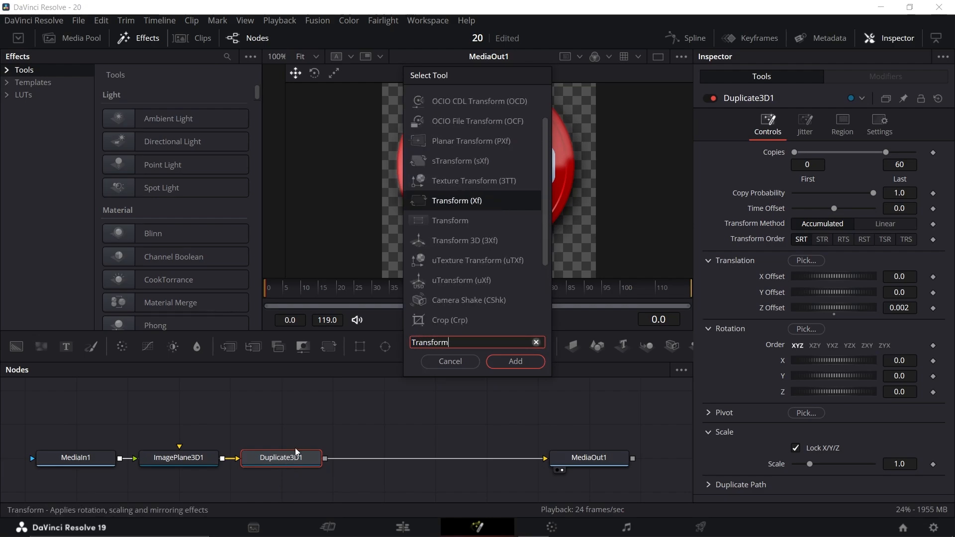
pyautogui.moveTo(509, 244)
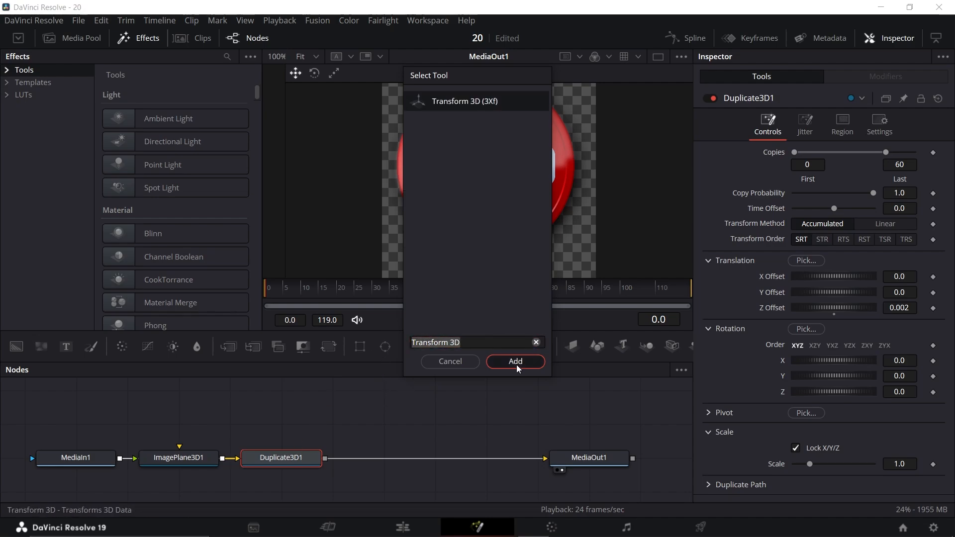
pyautogui.click(515, 361)
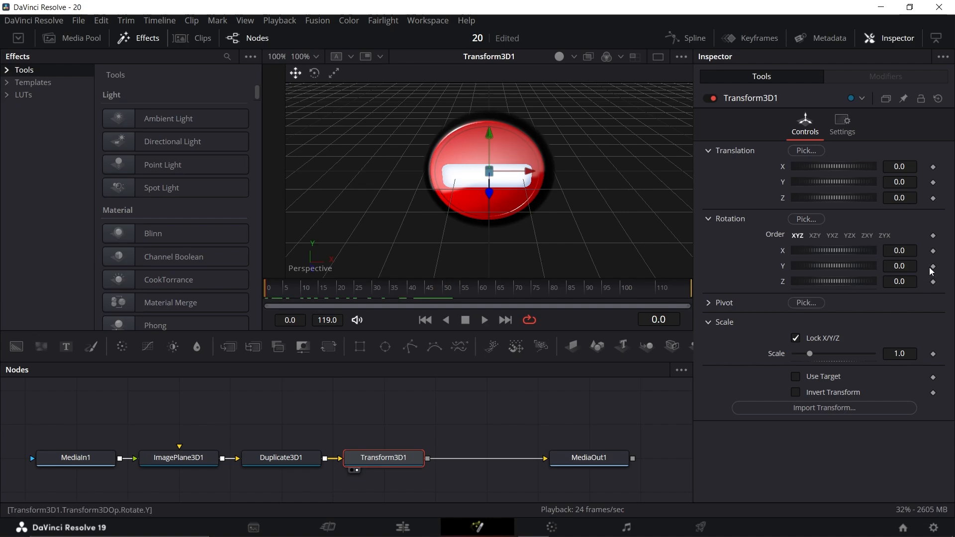
# Keyframe Transform3D1 Rotation Y at 0 on frame 0 and 180 on frame 119
pyautogui.click(931, 267)
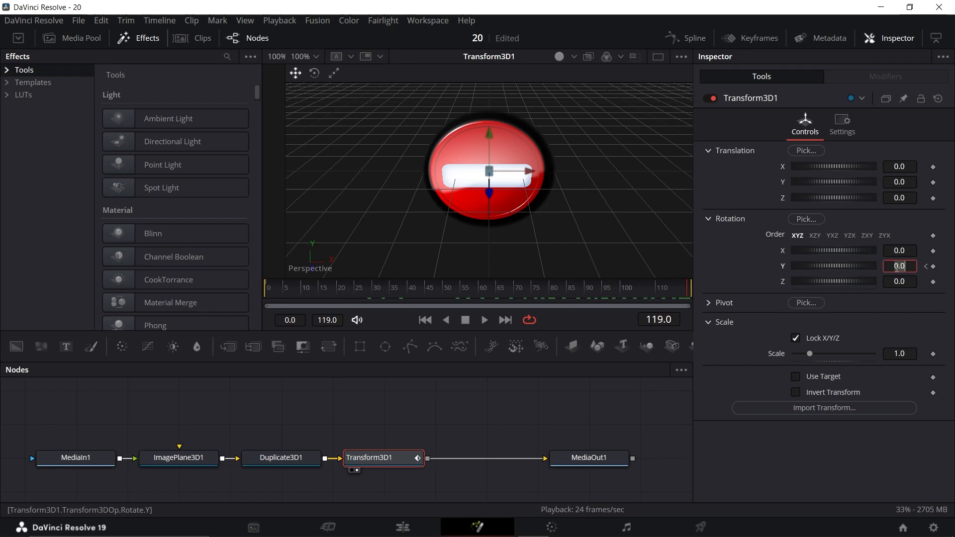
pyautogui.write('180')
pyautogui.write('Renderer 3D')
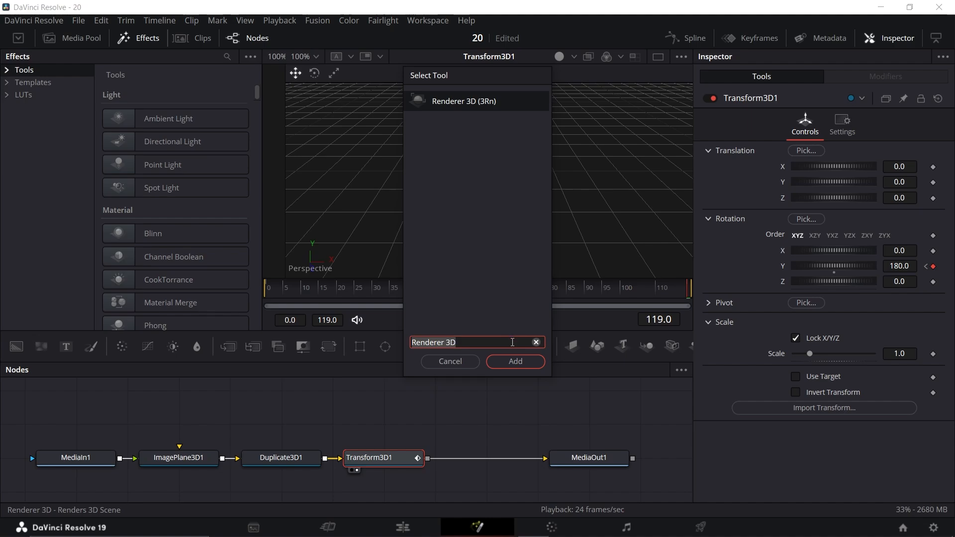
# Insert a Renderer 3D node fed by Transform3D1's rotating output
pyautogui.click(513, 361)
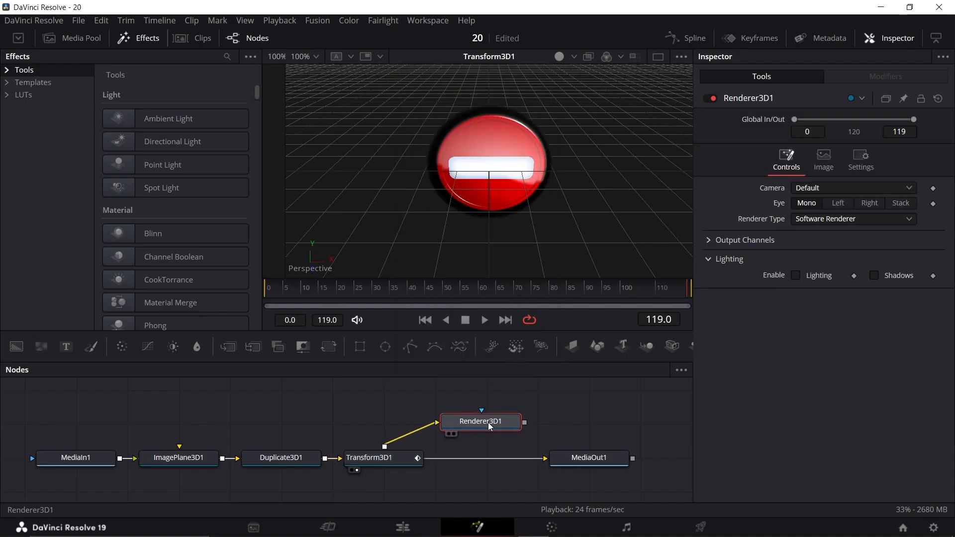